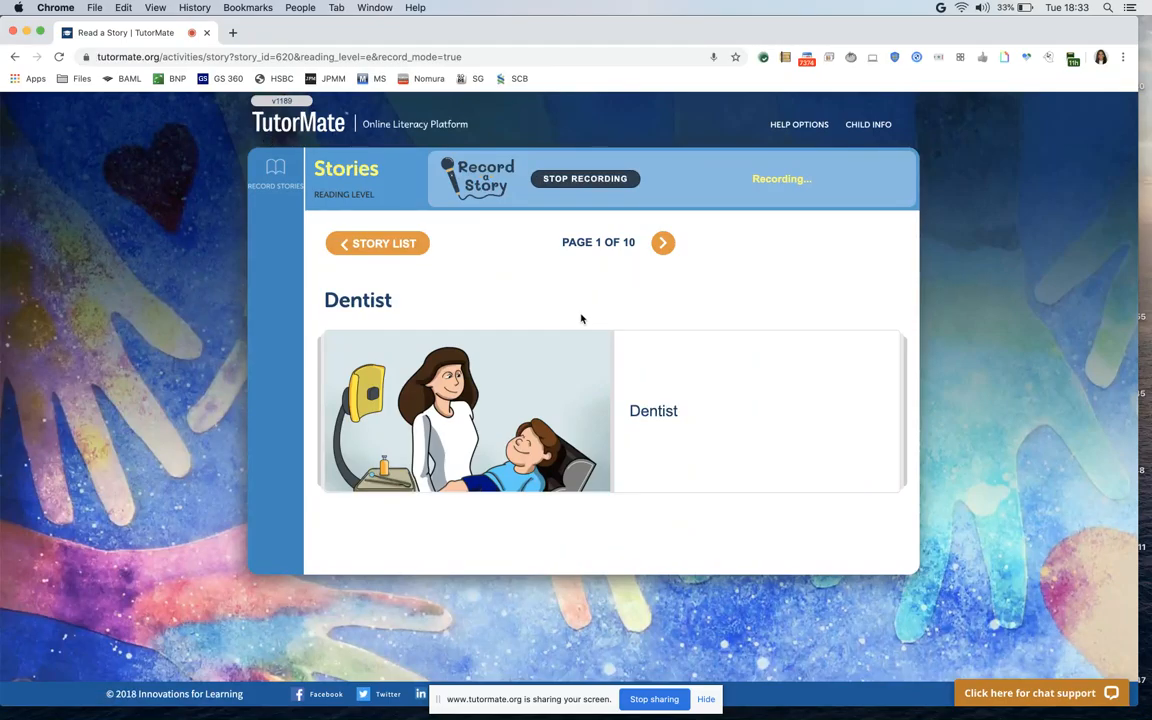
mouse_move(564, 292)
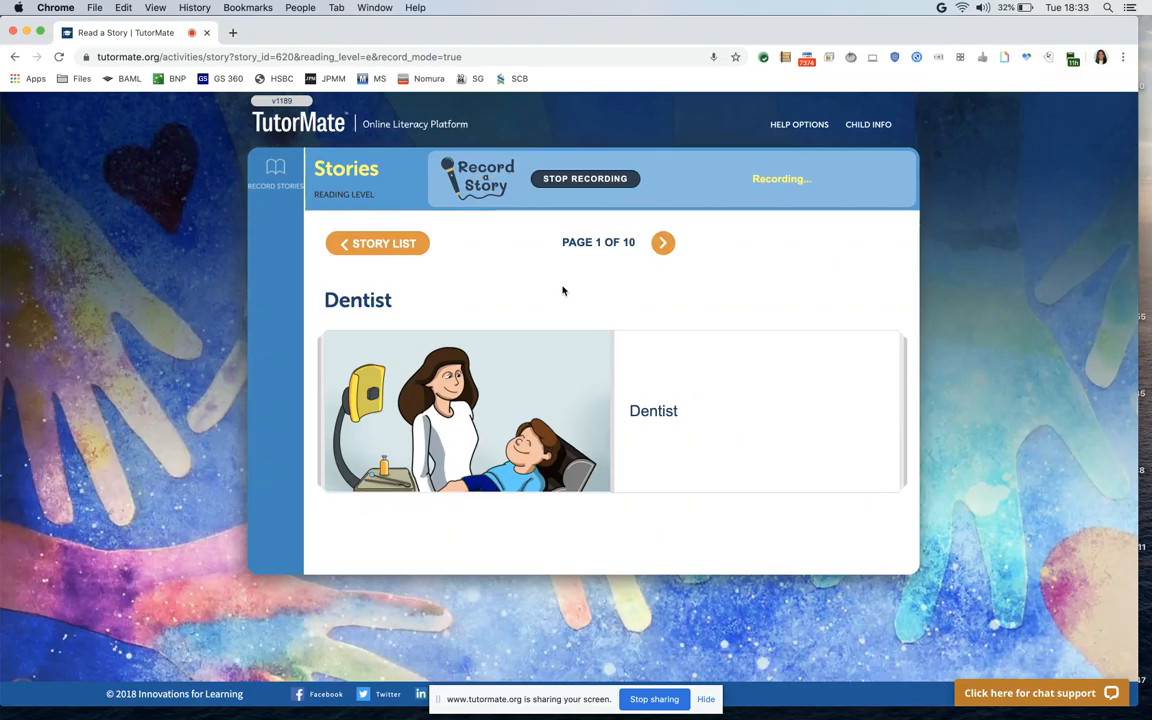
mouse_move(568, 280)
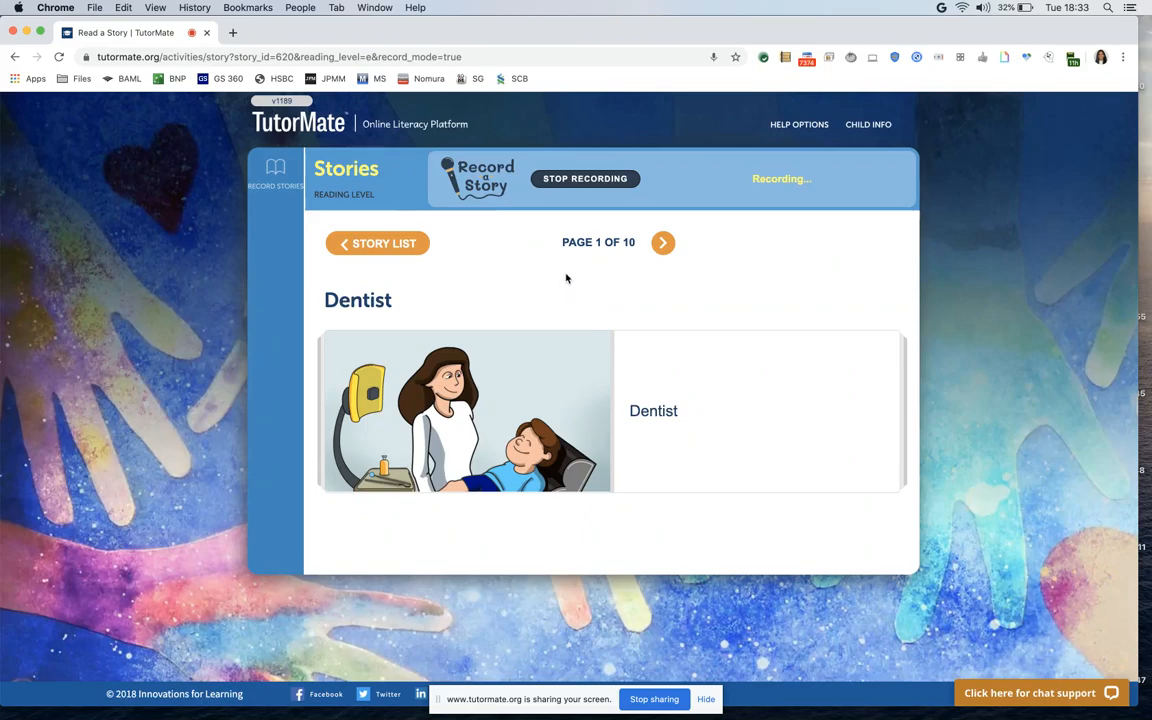
Step: Advance the Dentist story from the title page through pages 2 and 3 to page 4 of 10
left_click(664, 242)
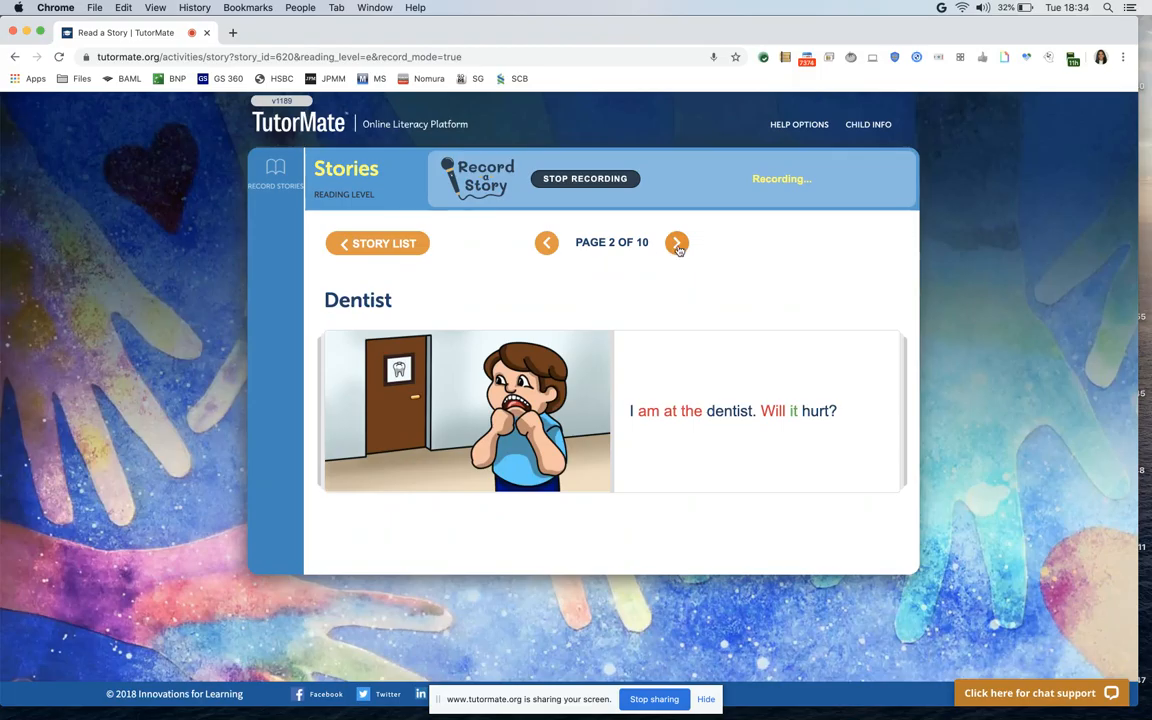
left_click(676, 244)
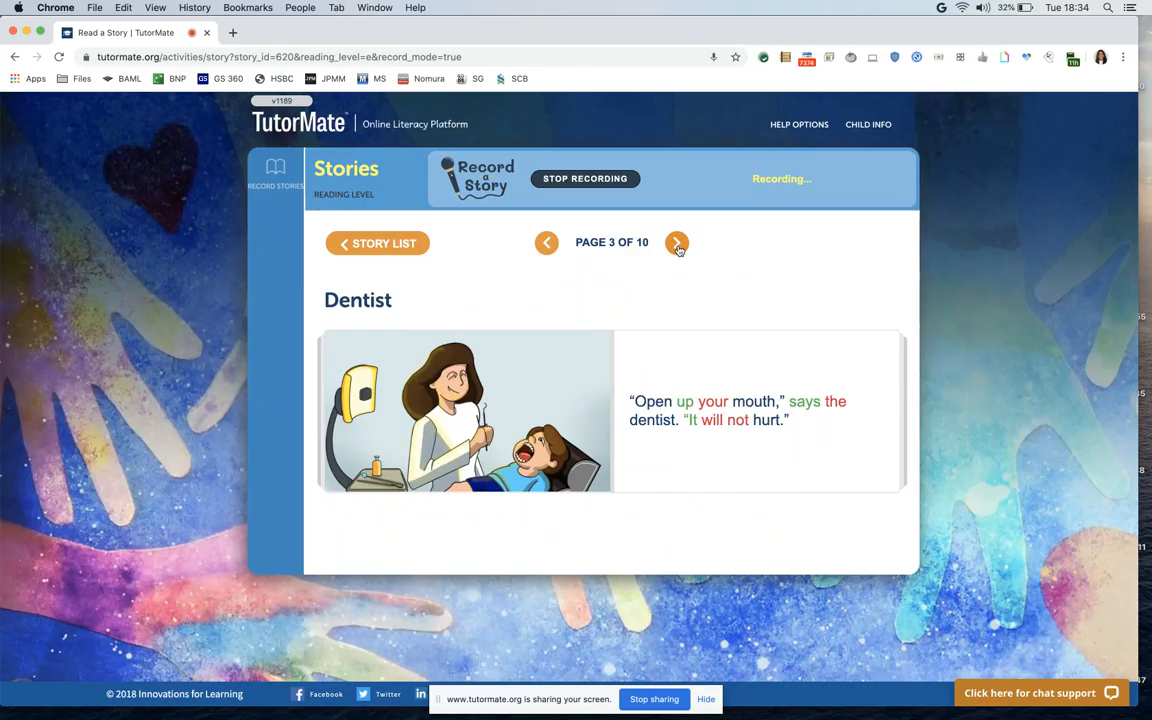
left_click(676, 242)
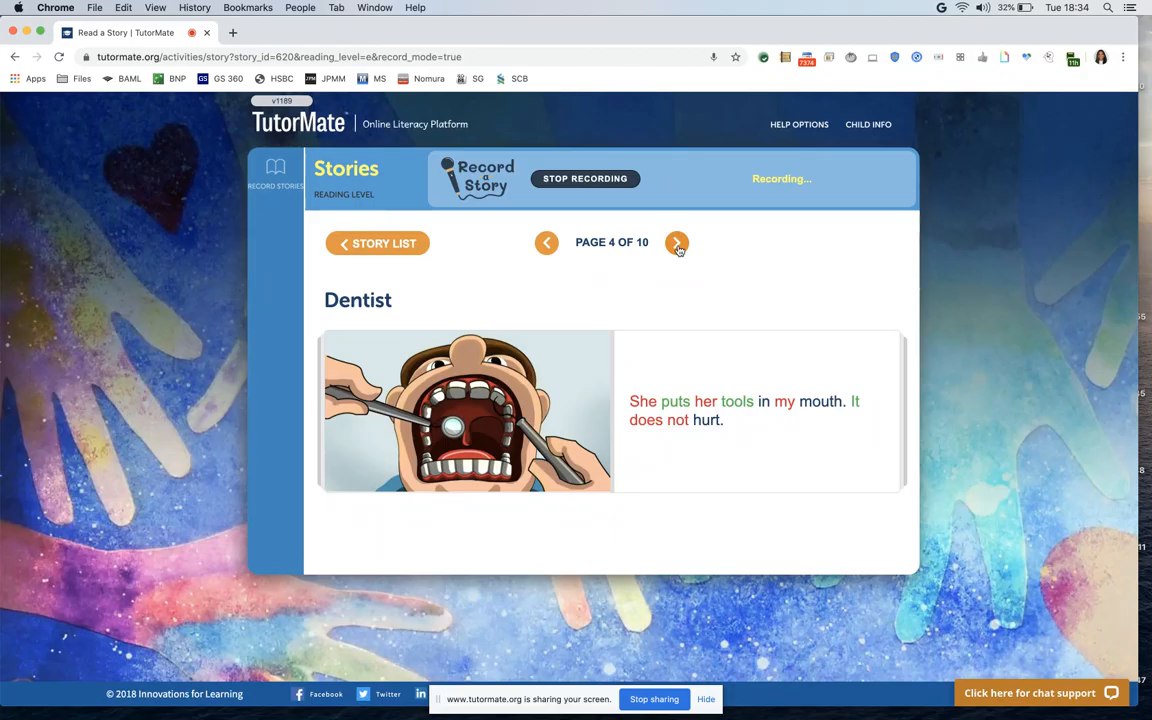
Step: Advance the story through pages 5 and 6 to page 7, where the boy washes his mouth out
left_click(676, 242)
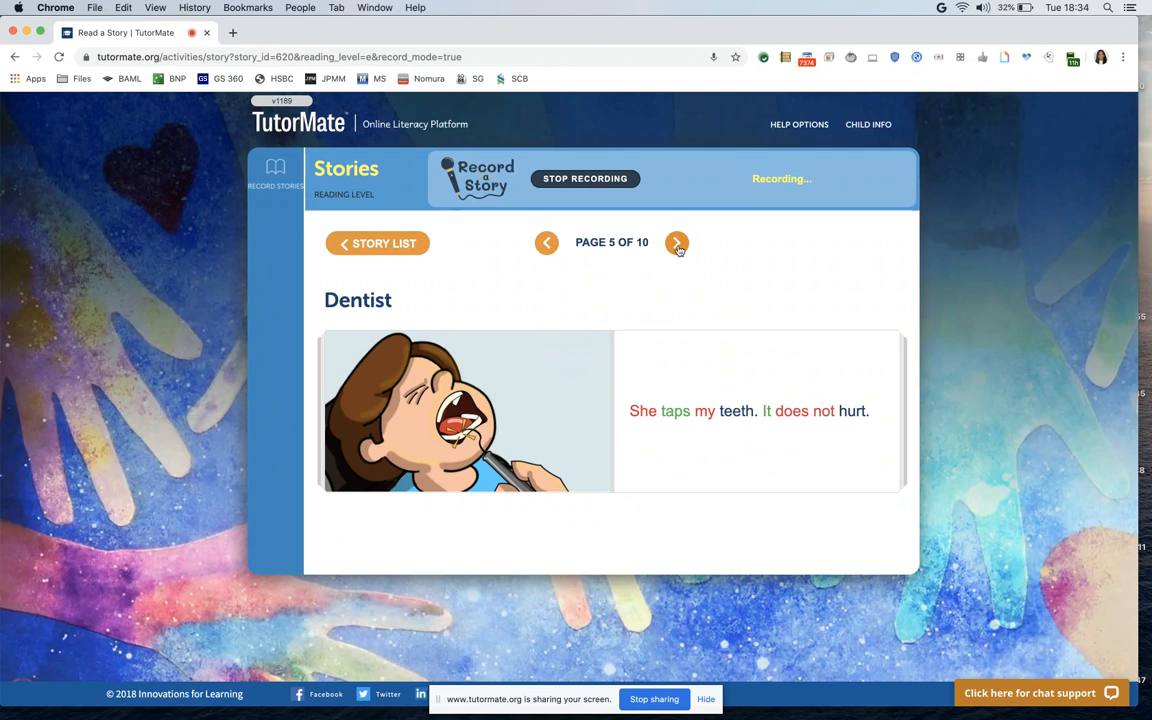
left_click(676, 244)
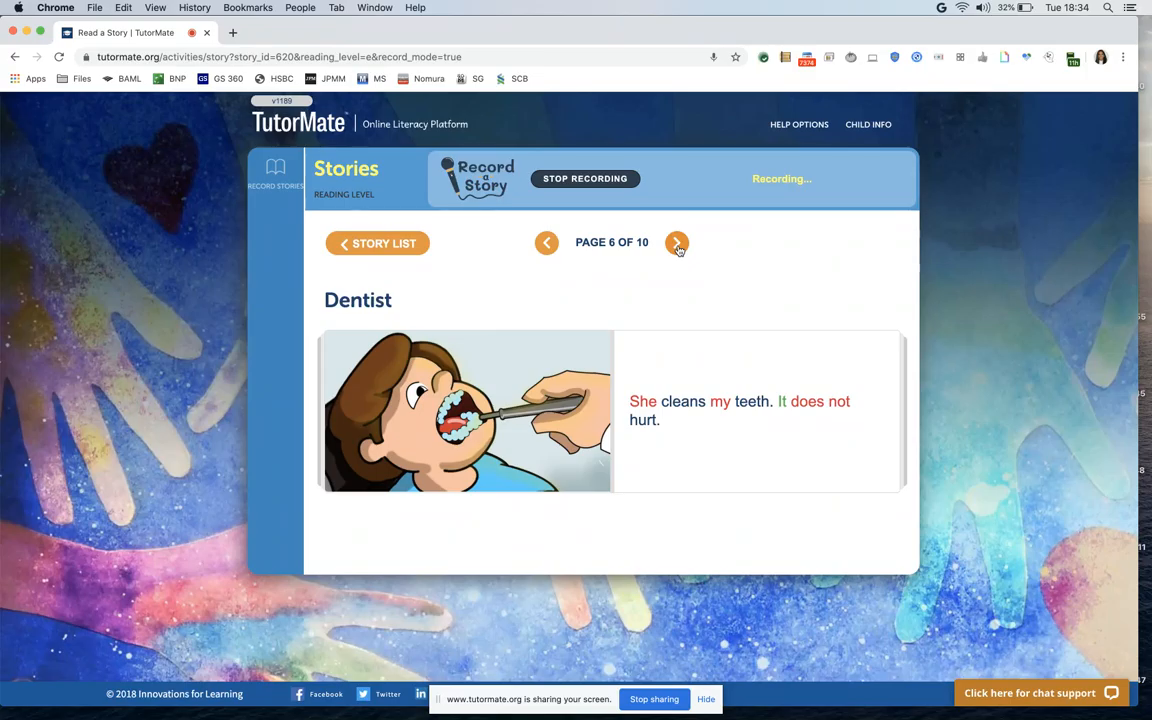
left_click(676, 242)
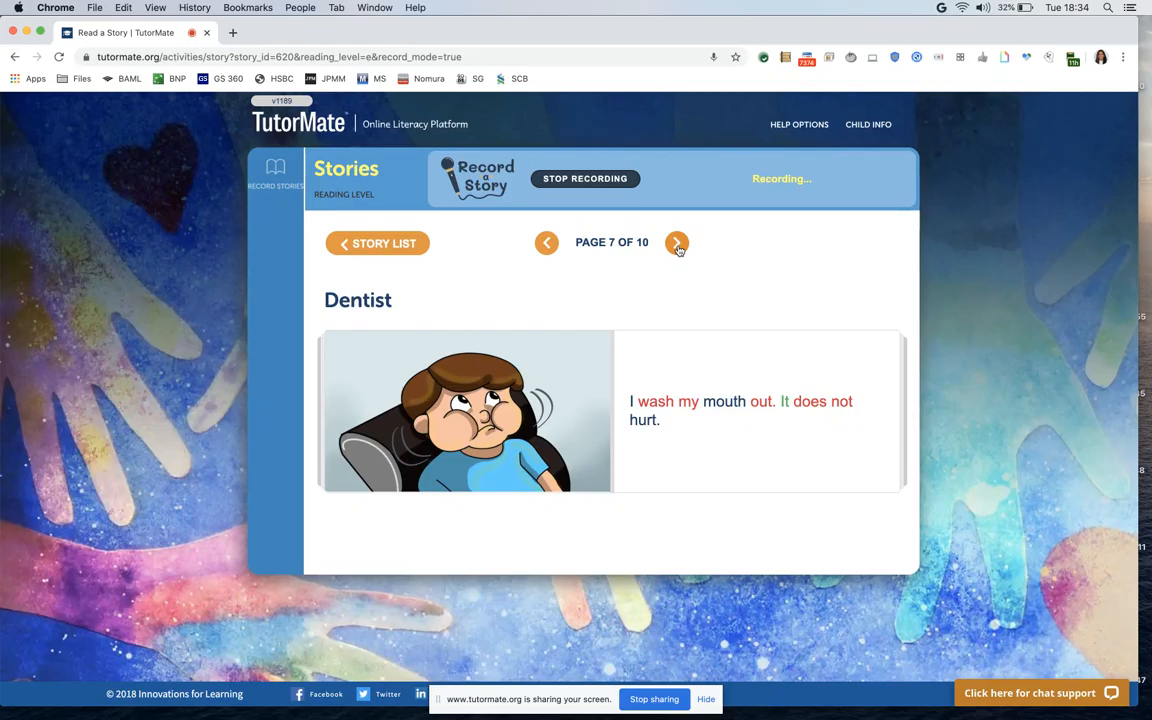
Step: Advance through pages 8 and 9 to the page-10 Comprehension Questions about the boy and dentist
left_click(676, 244)
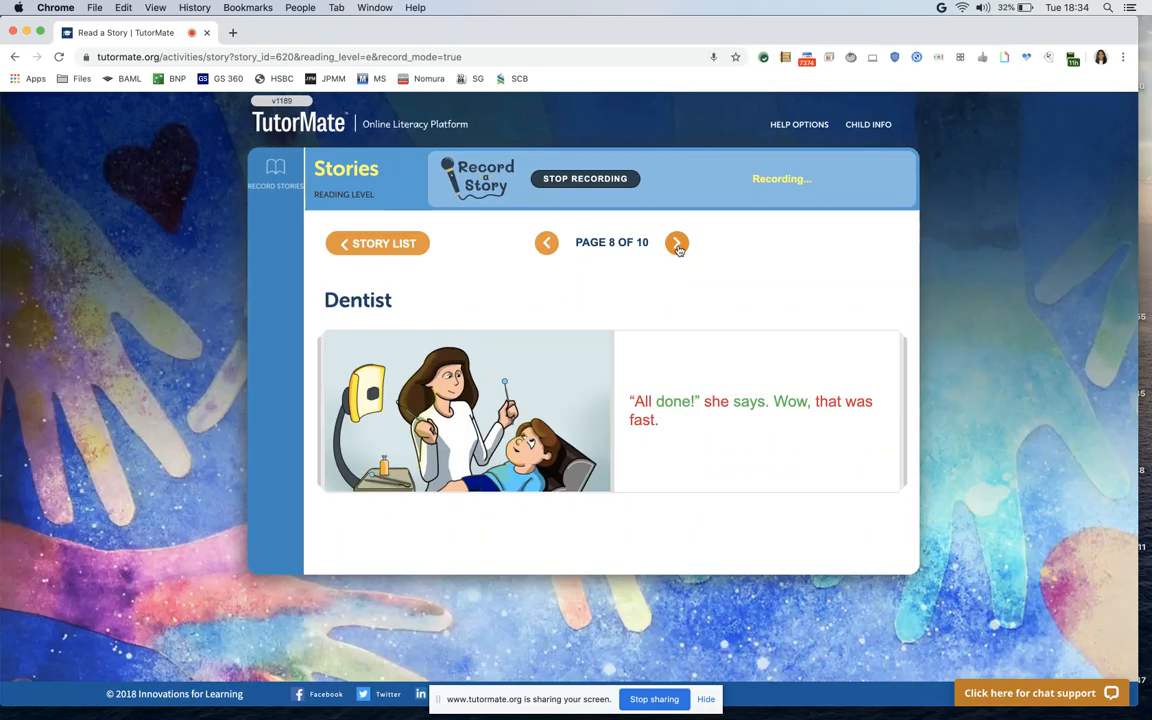
left_click(676, 244)
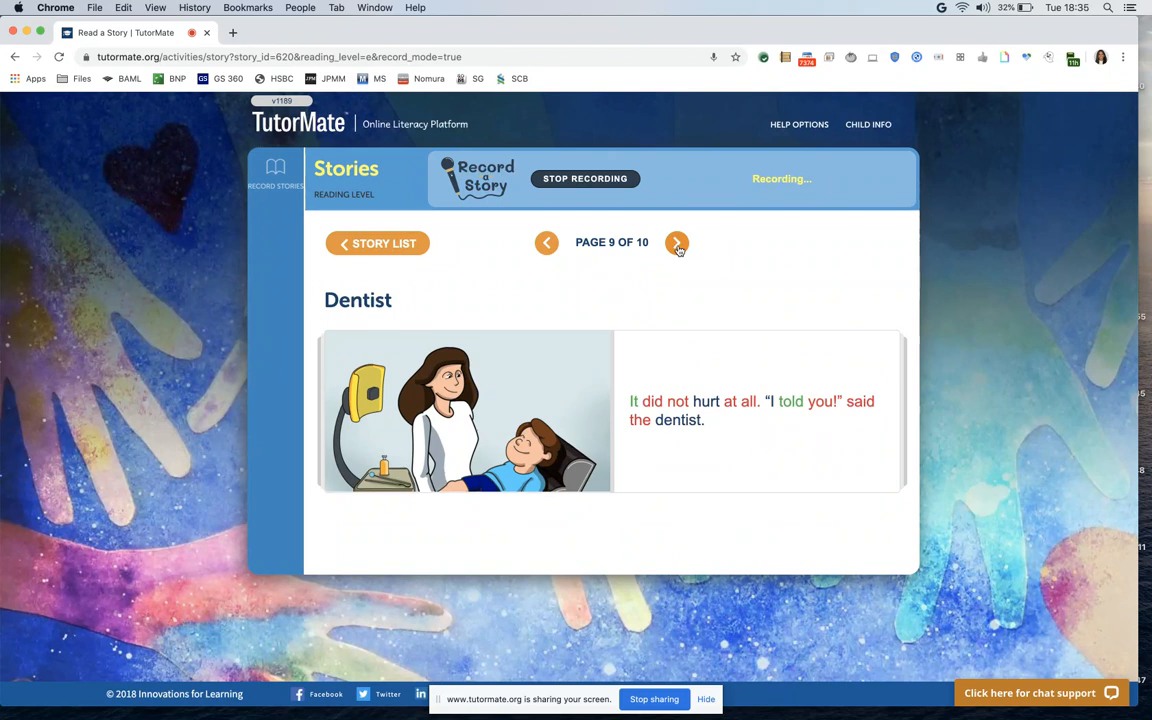
left_click(676, 244)
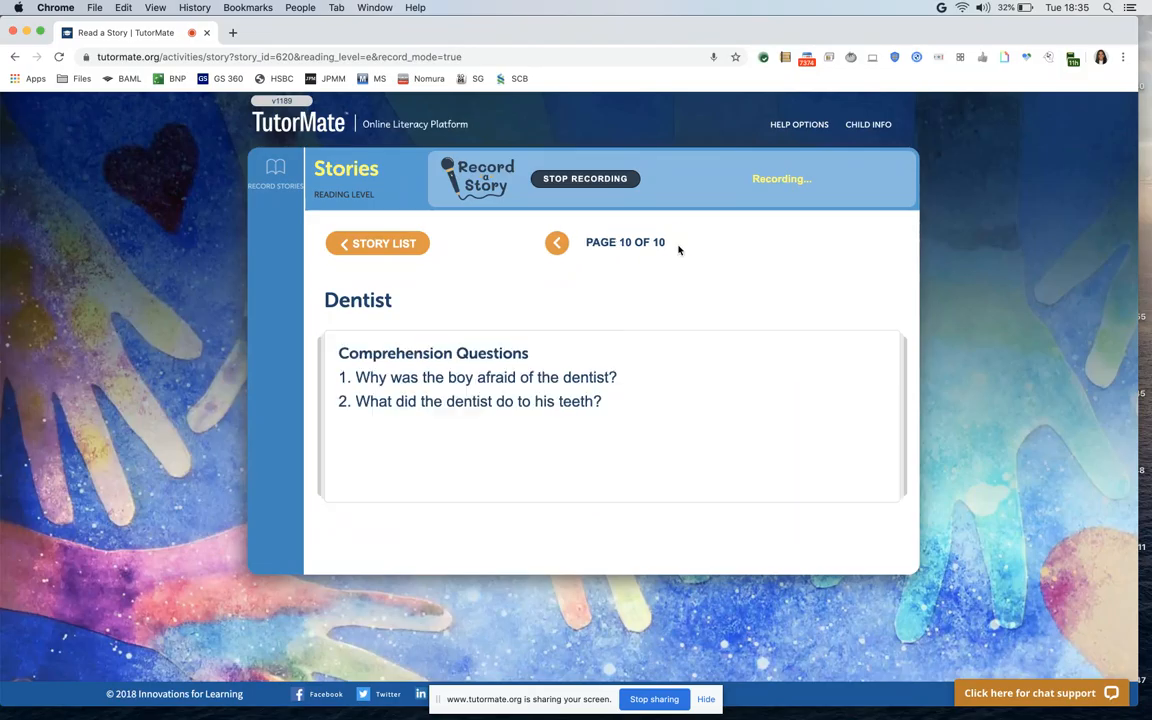